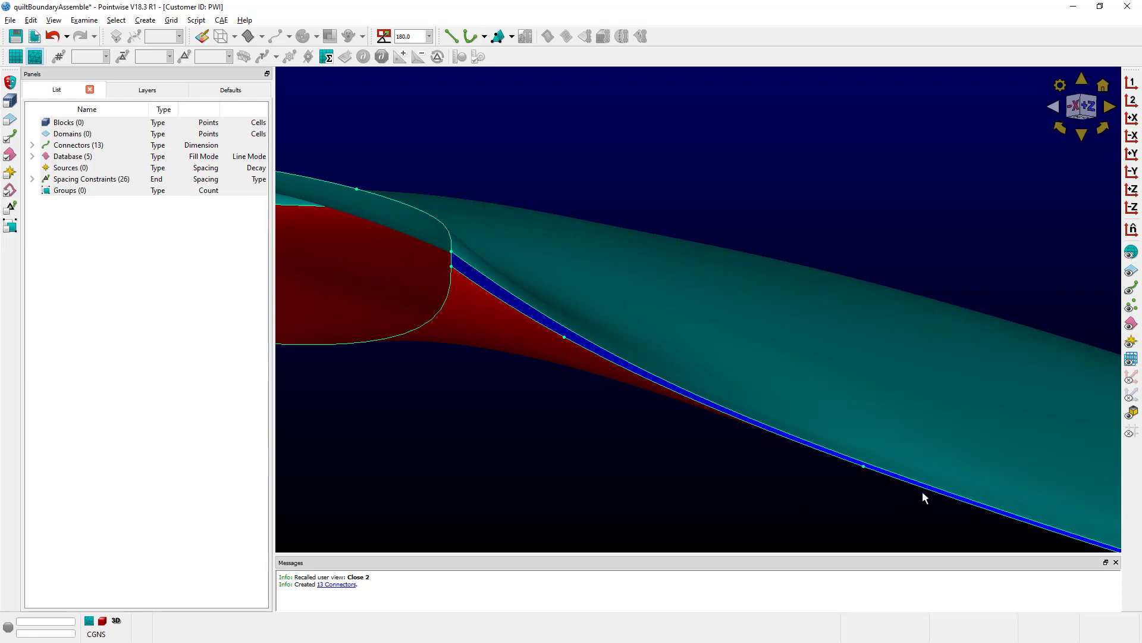
Undo the 13 connectors created on the database entities, leaving zero connectors.
left_click(51, 36)
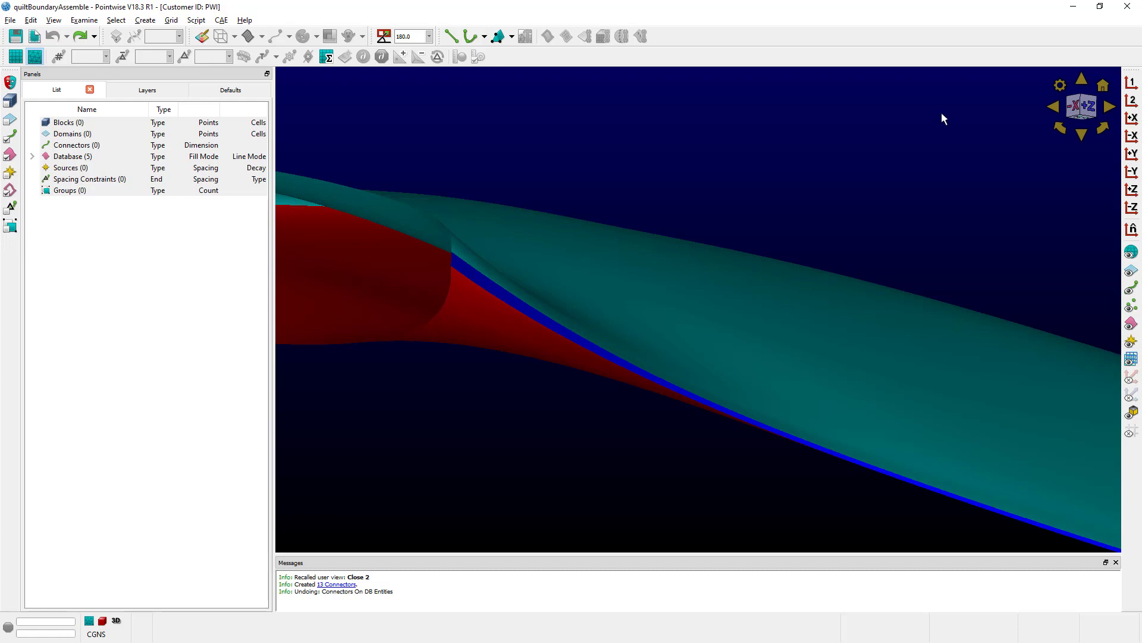
mouse_move(143, 16)
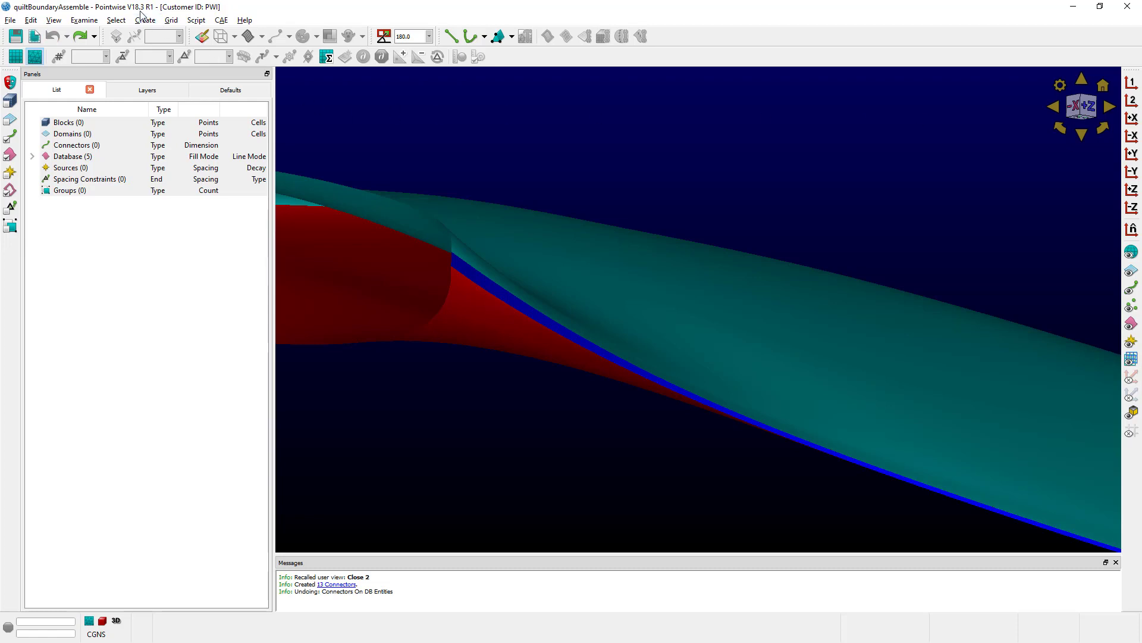
left_click(144, 20)
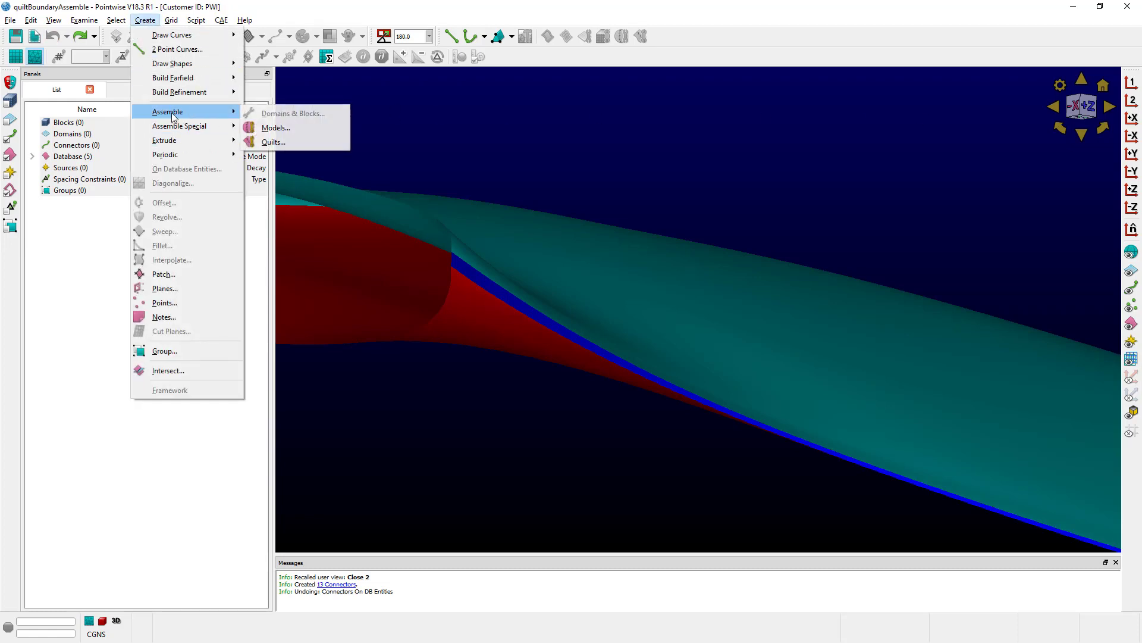
Set up Assemble Quilts for the three blade quilts with a boundary angle of 20.
left_click(273, 142)
type("2")
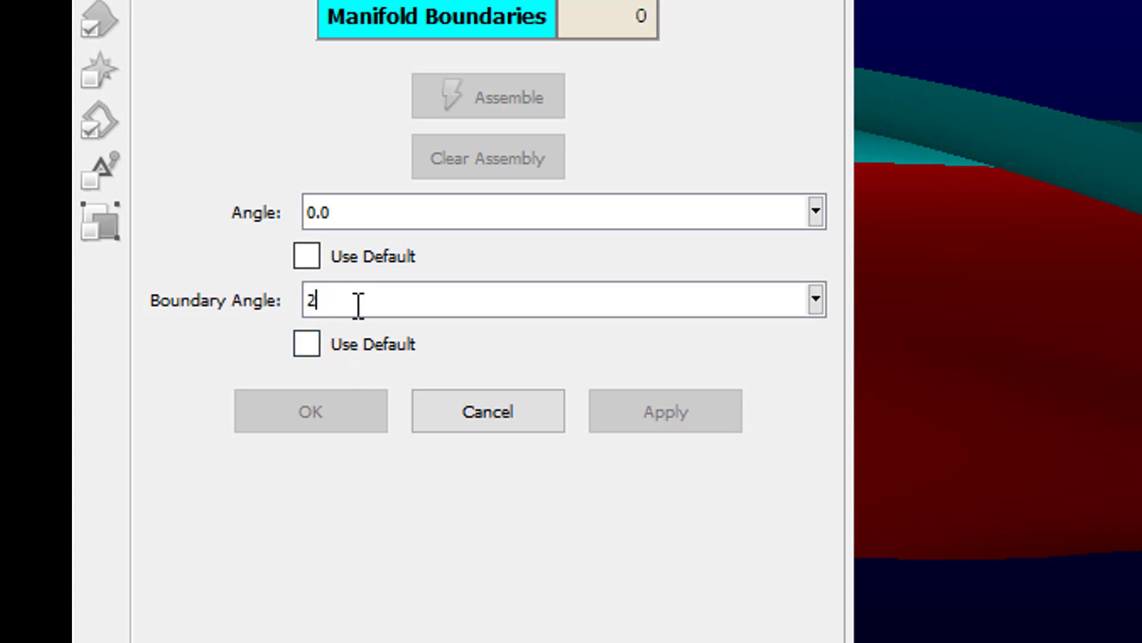
type("0")
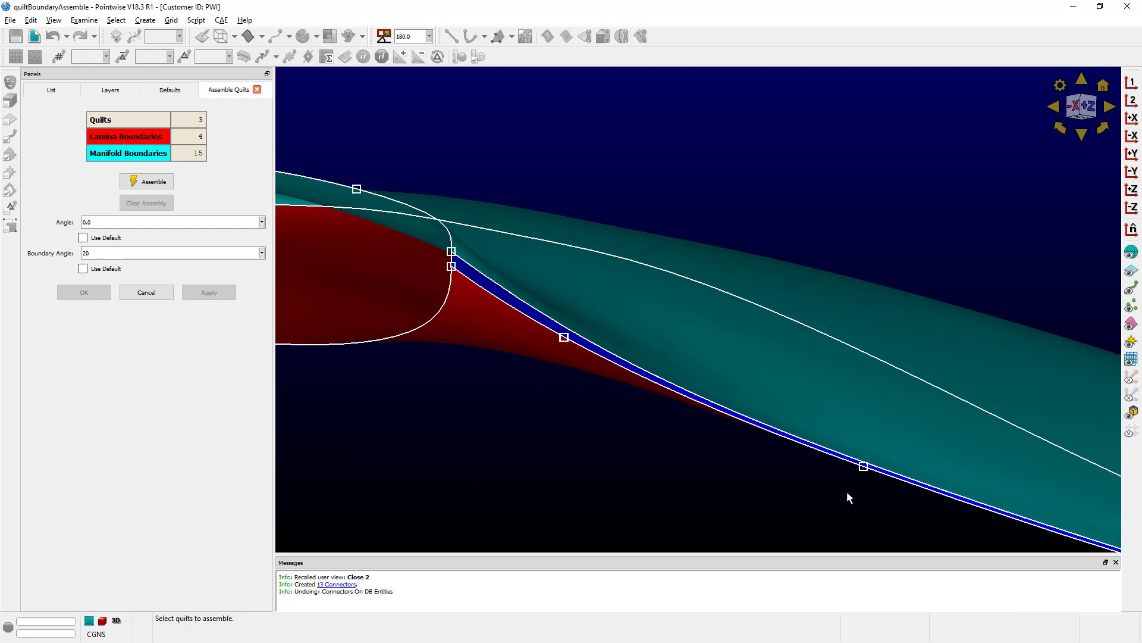
mouse_move(864, 482)
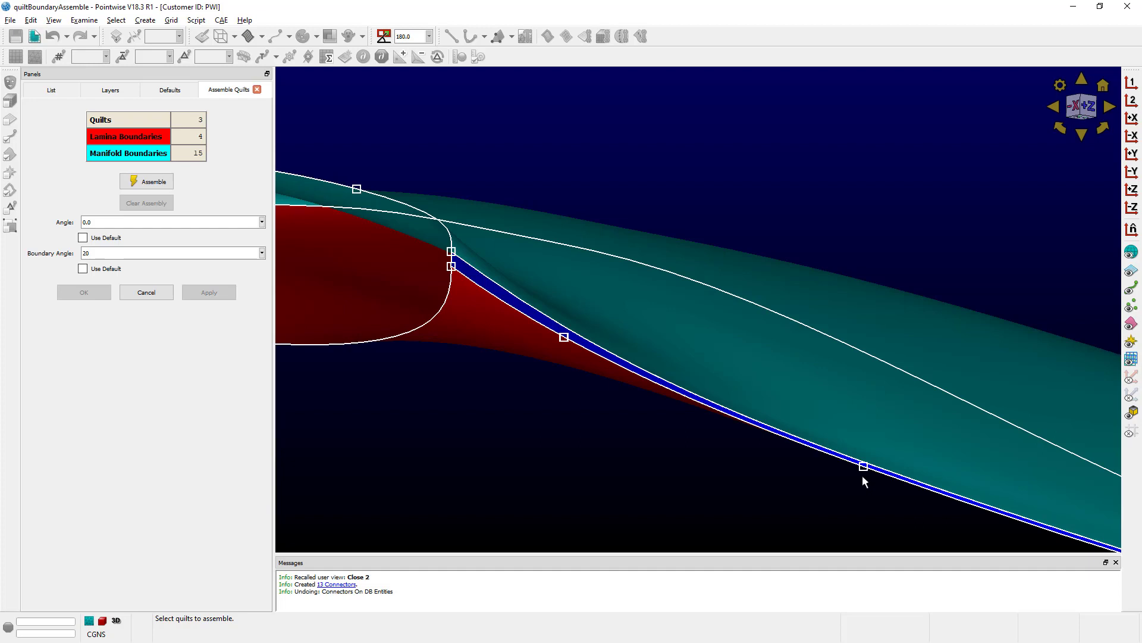
Assemble the three quilts at 20°, reducing manifold boundaries from 15 to 9, and accept the result.
left_click(145, 181)
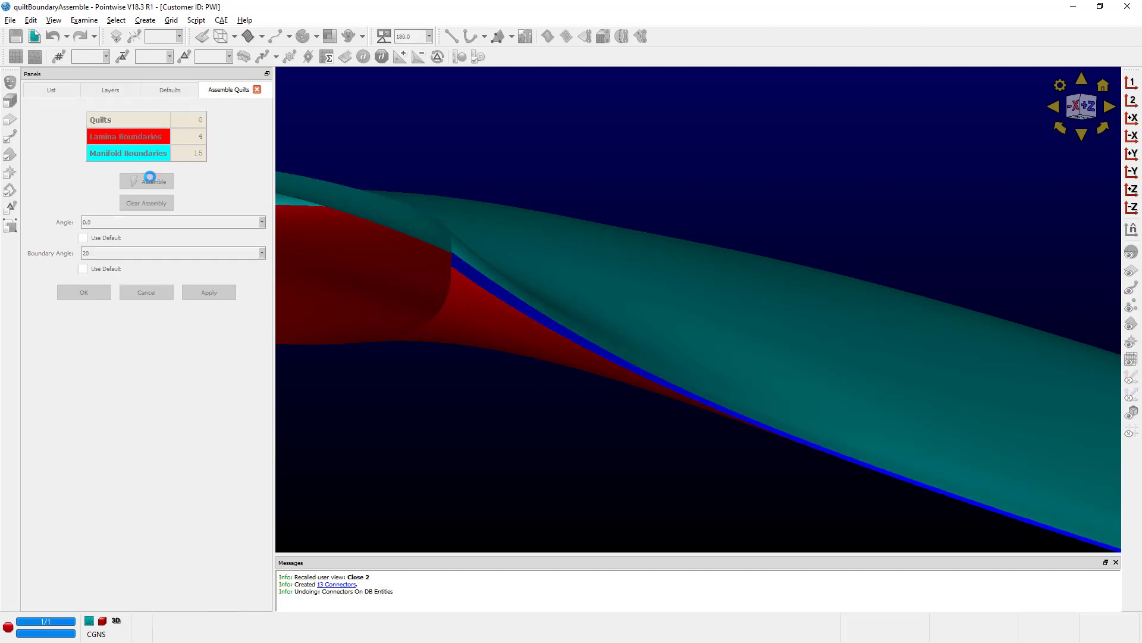
left_click(145, 181)
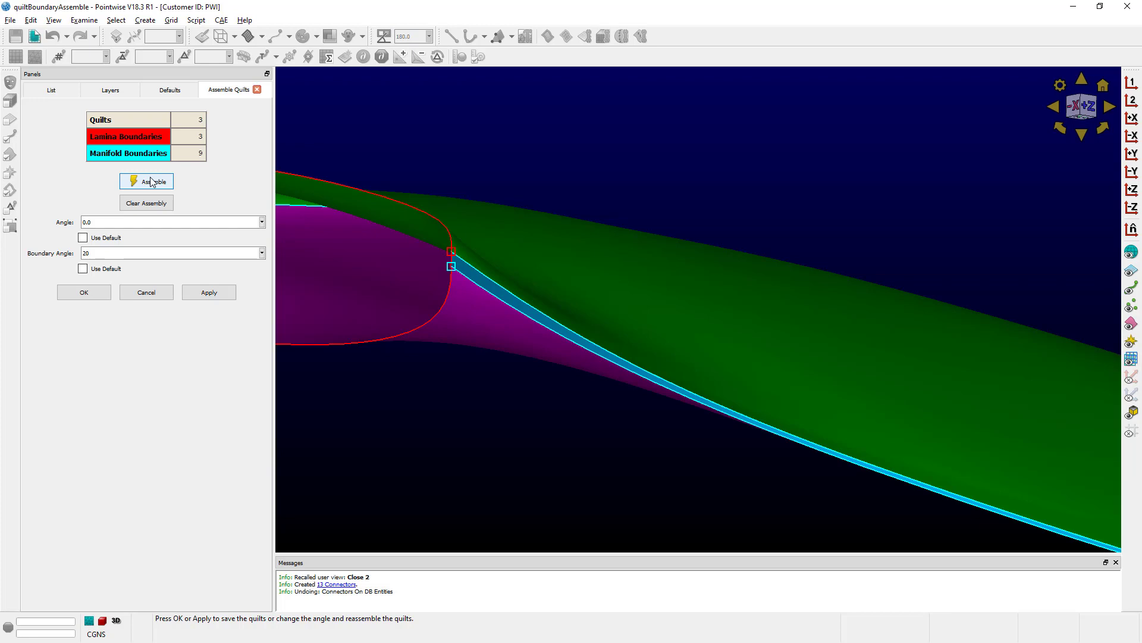
left_click(146, 181)
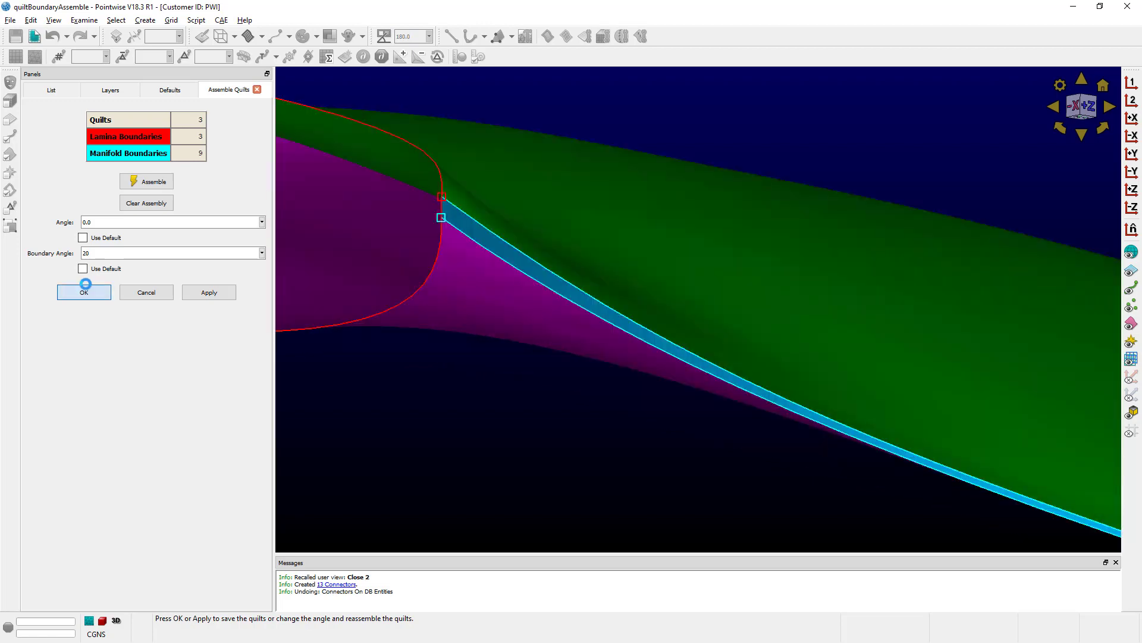
left_click(83, 292)
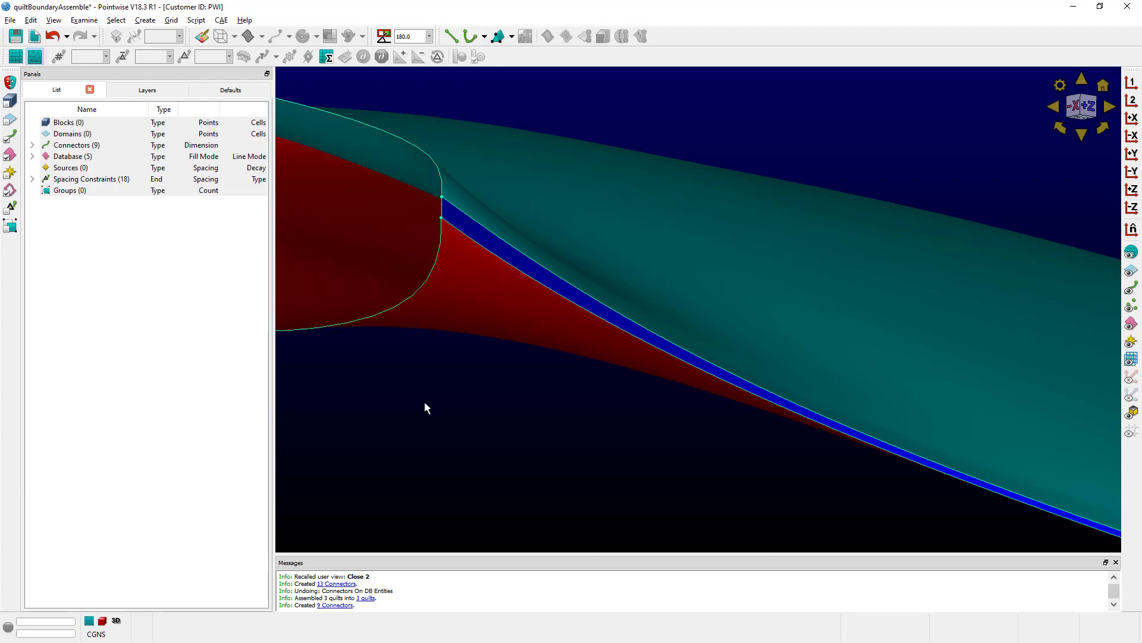
mouse_move(364, 402)
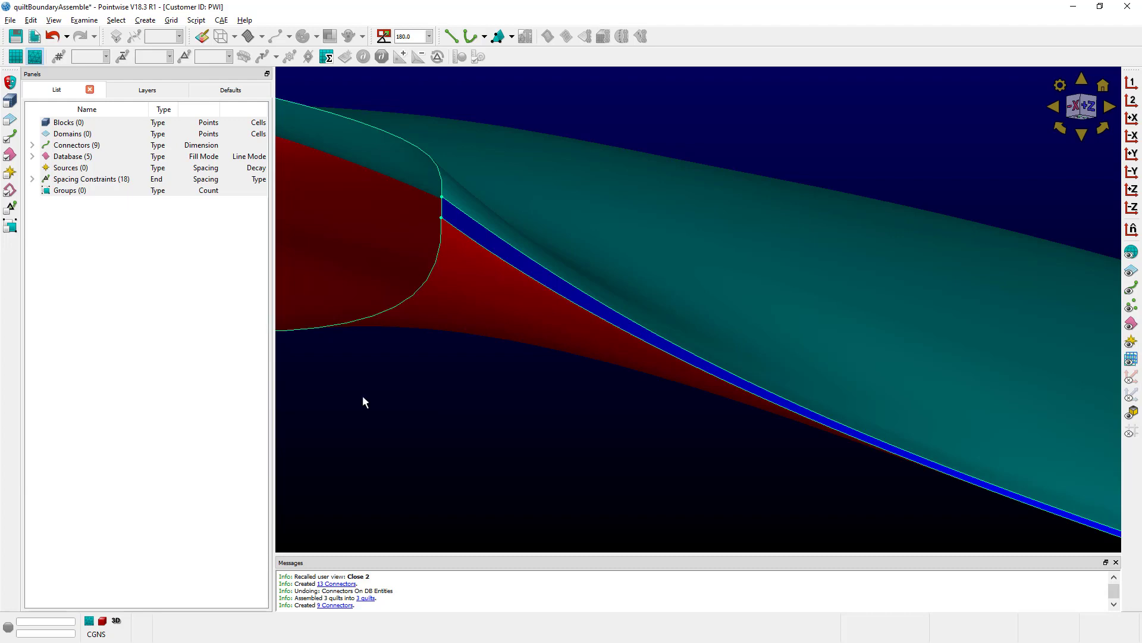
Review the nine new boundary connectors and return to the Create menu's Assemble commands.
left_click(144, 20)
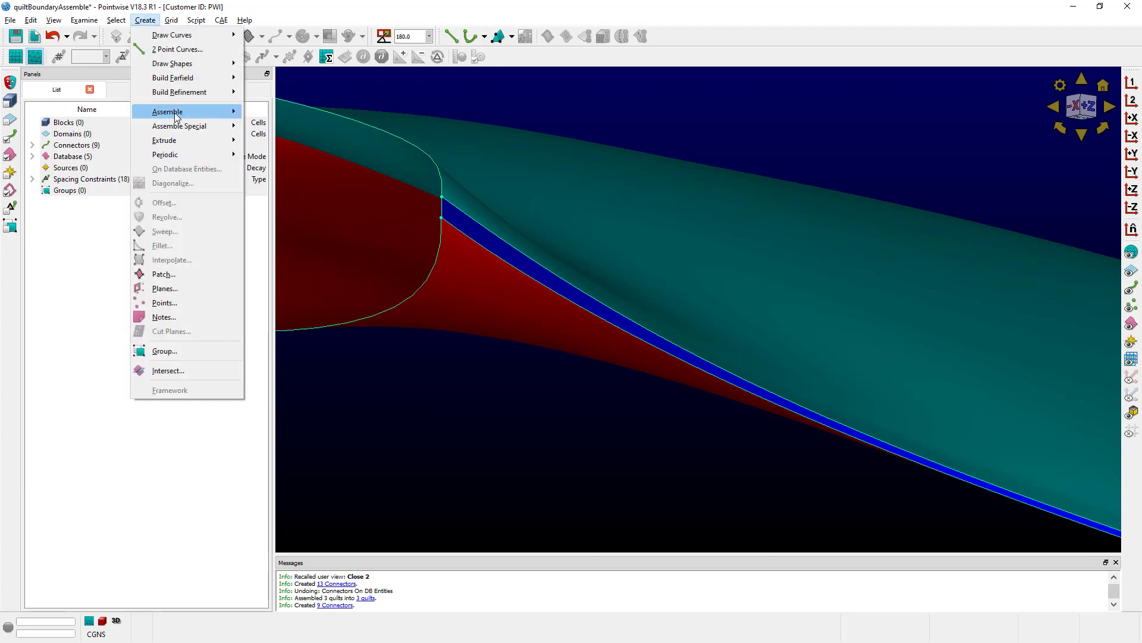
left_click(172, 111)
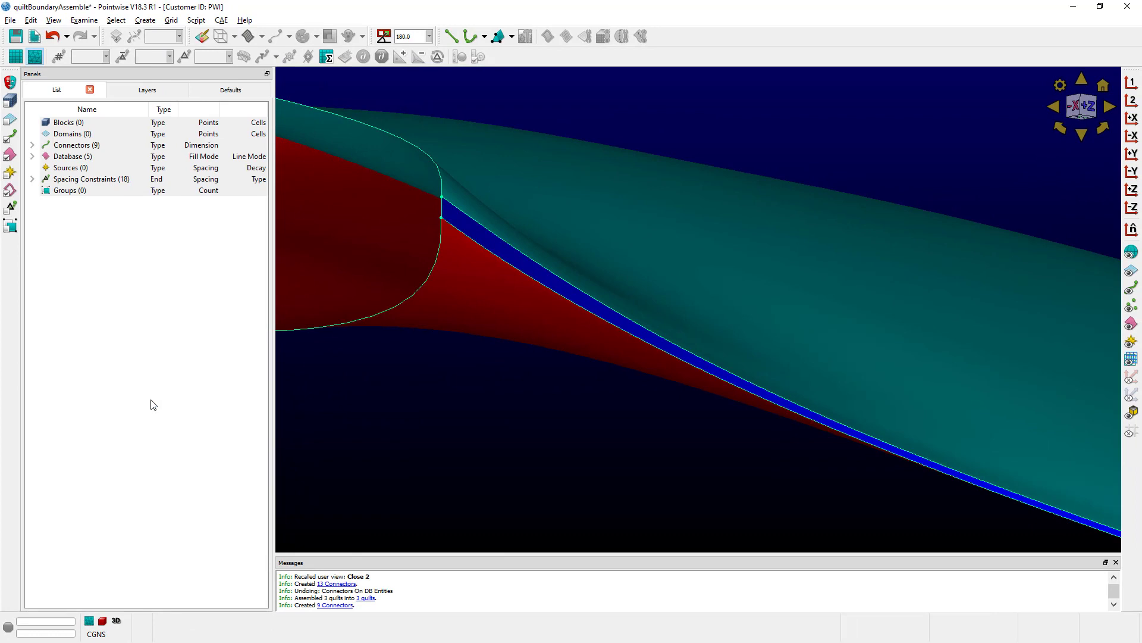
mouse_move(11, 31)
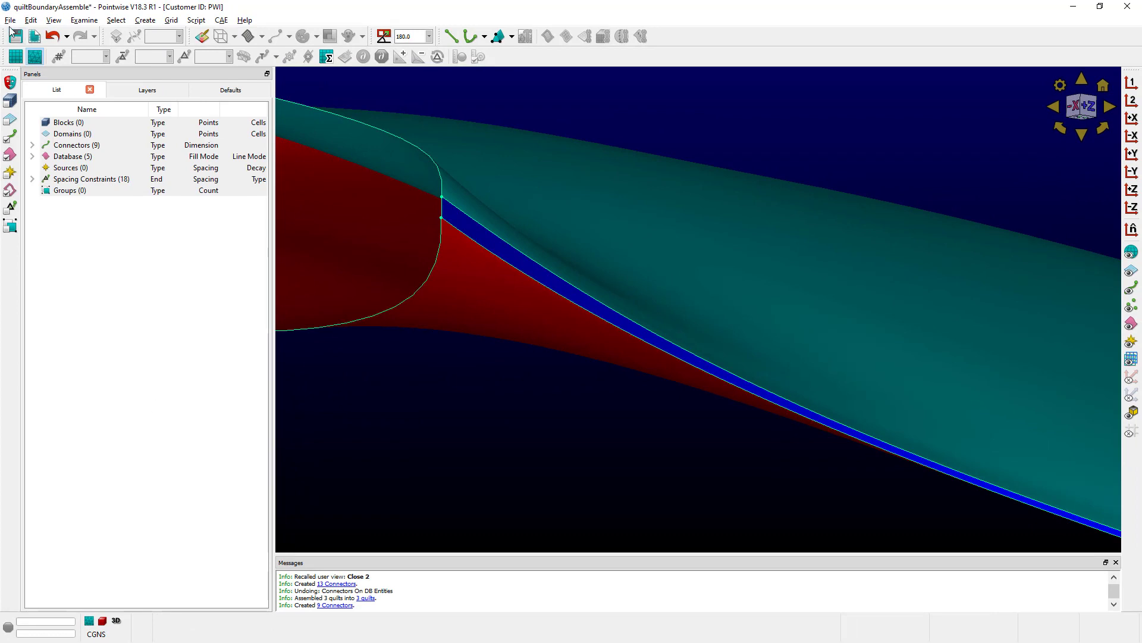
left_click(11, 20)
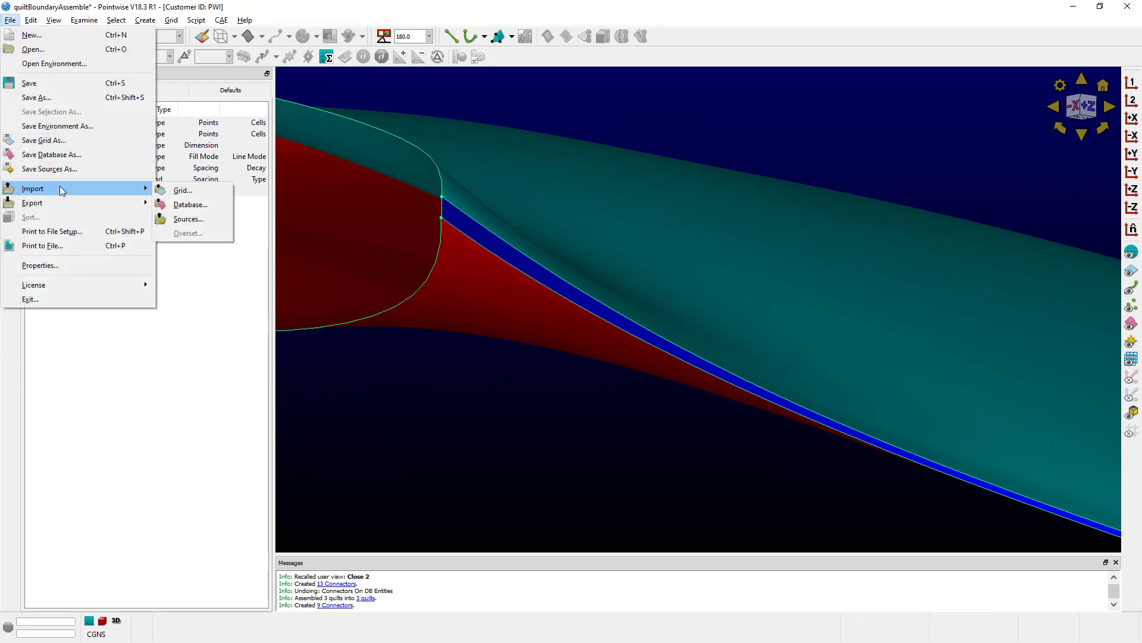
left_click(189, 205)
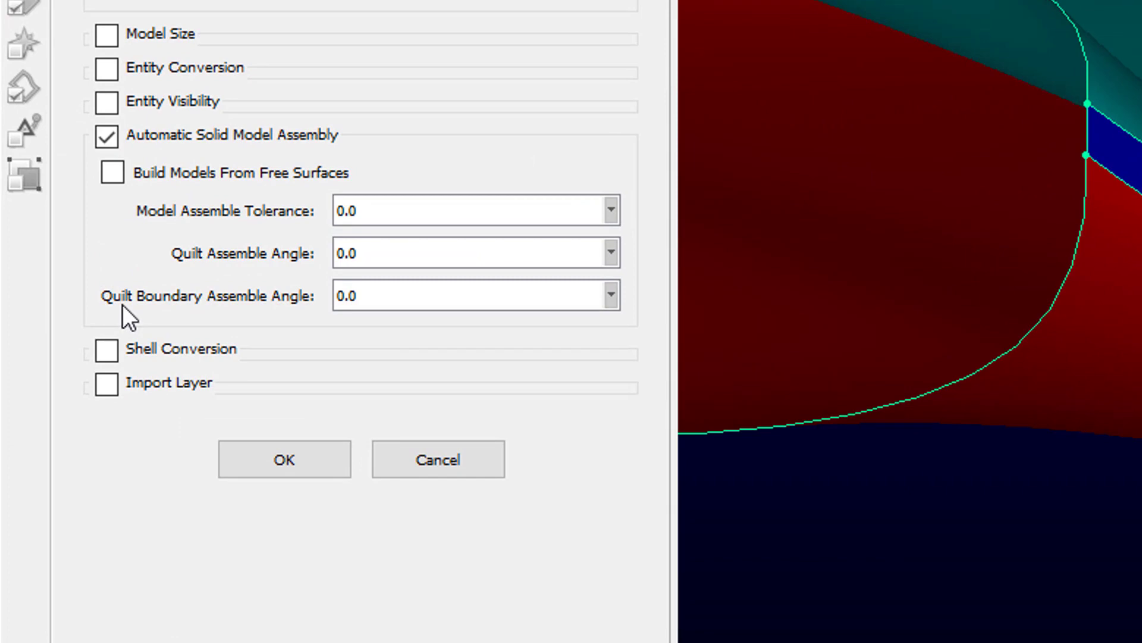
mouse_move(265, 361)
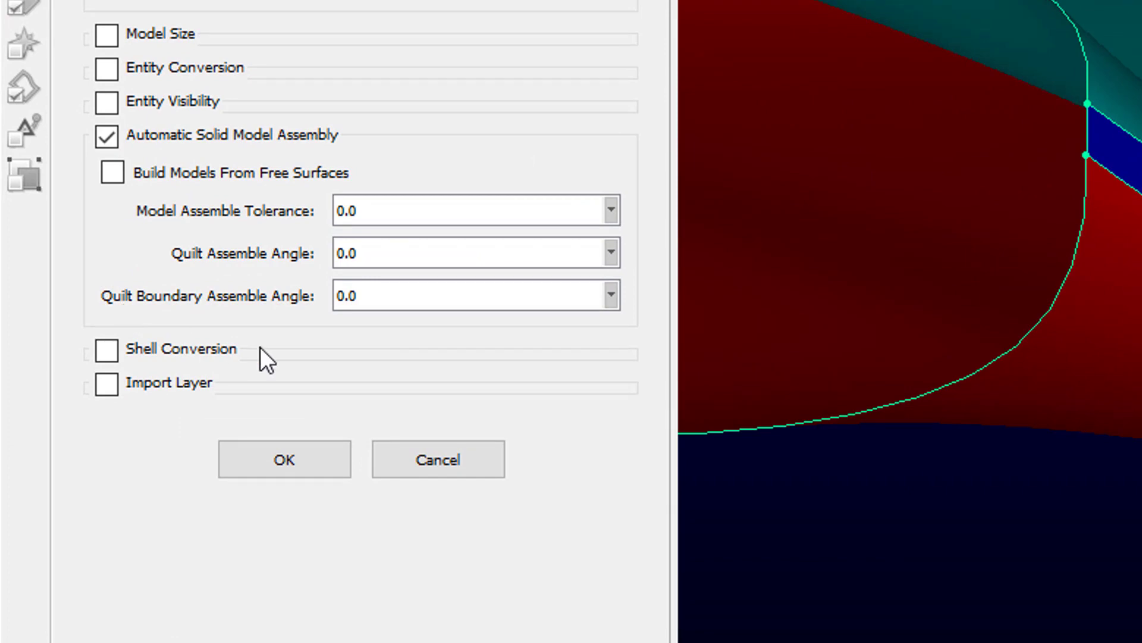
left_click(283, 459)
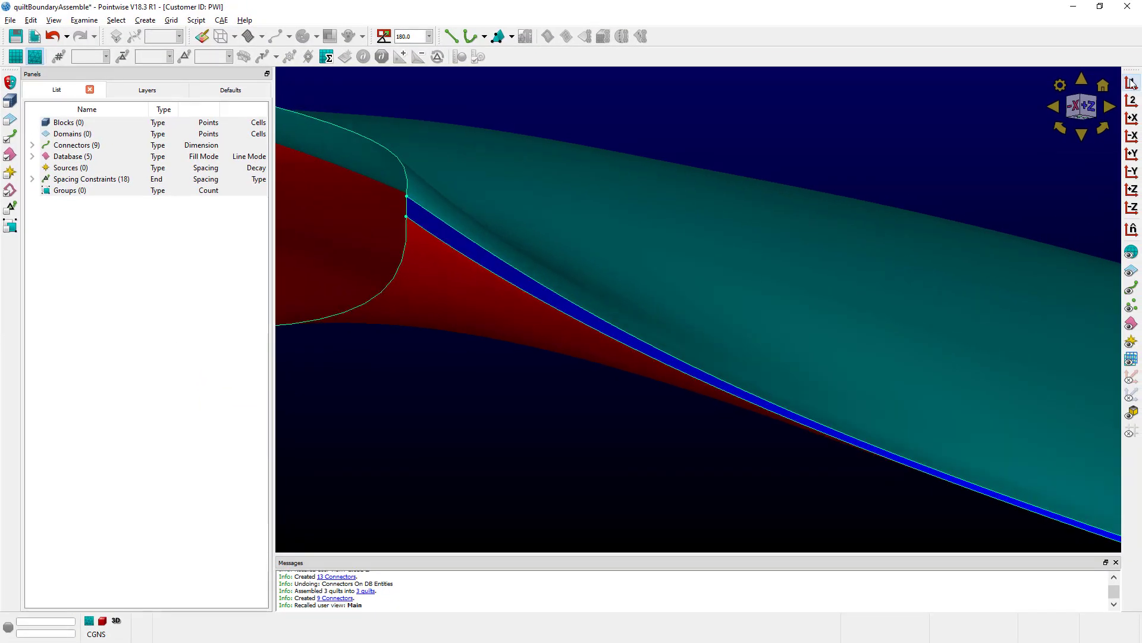